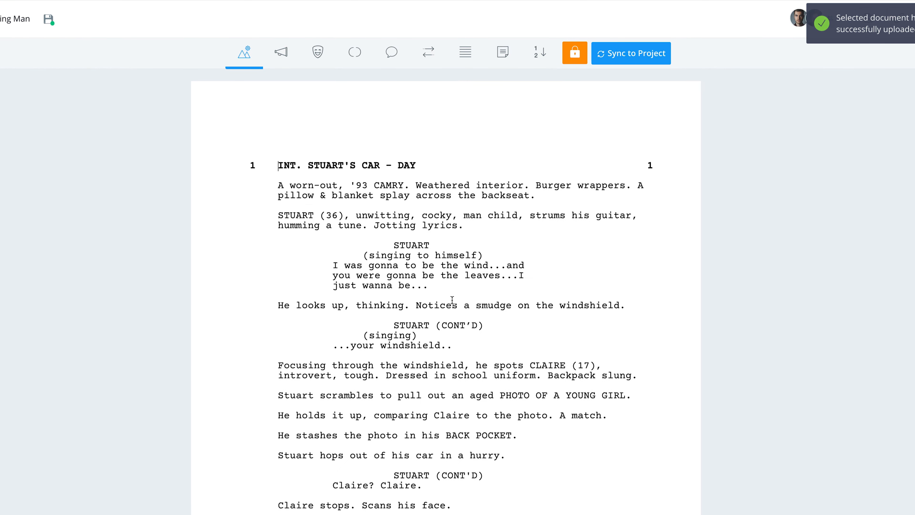
# Set scene 2A's heading time of day to NIGHT so it reads INT. SKIPP'S KITCHEN - NIGHT.
pyautogui.click(574, 53)
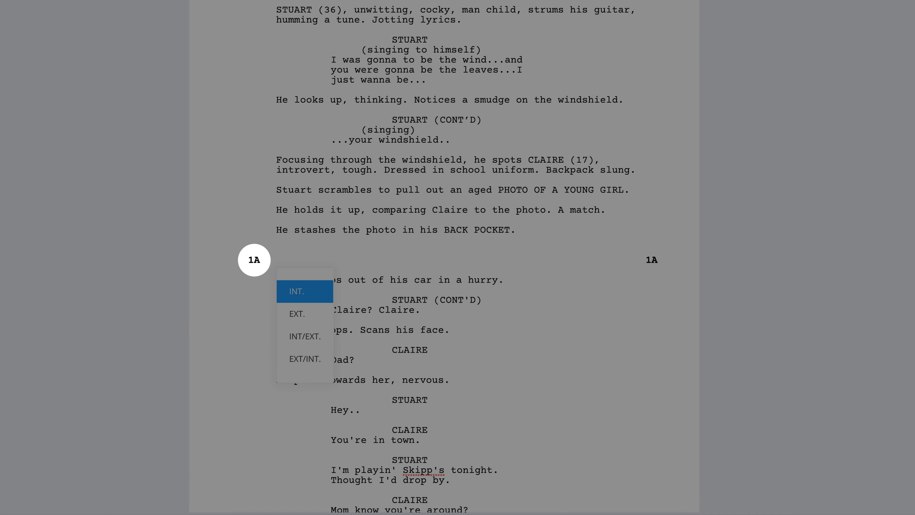
pyautogui.click(304, 291)
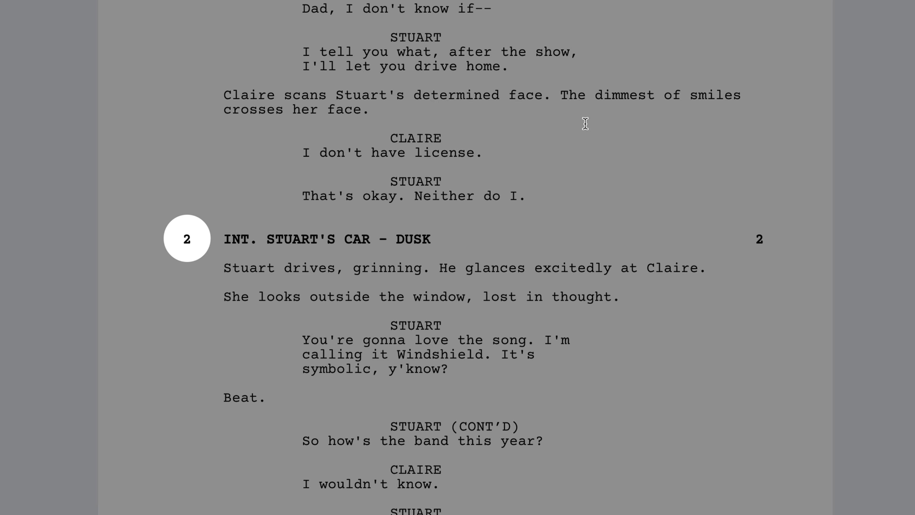
pyautogui.scroll(3)
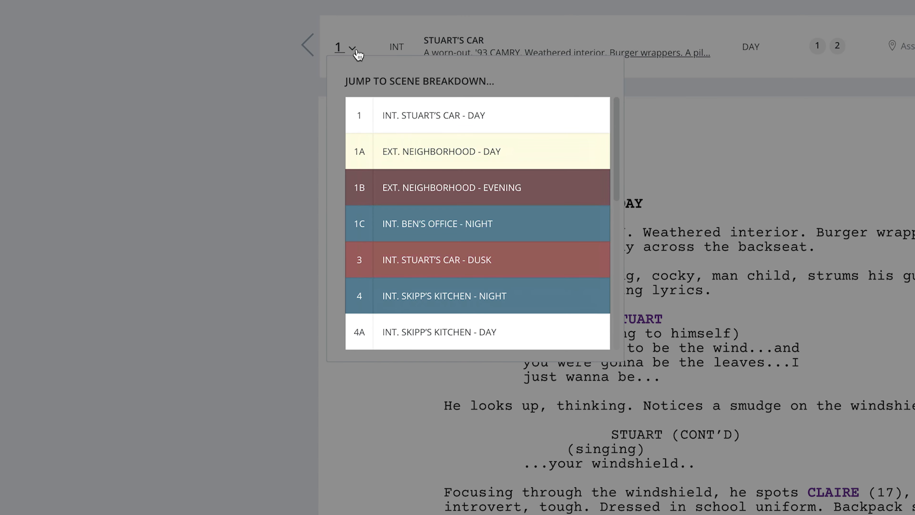
pyautogui.click(433, 115)
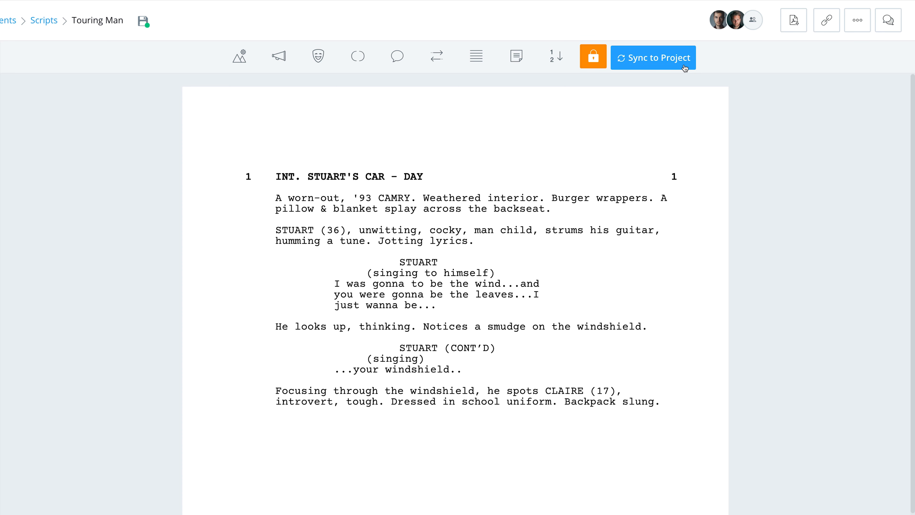
pyautogui.scroll(-3)
pyautogui.write('INT. SKIPP’S KITCHEN -')
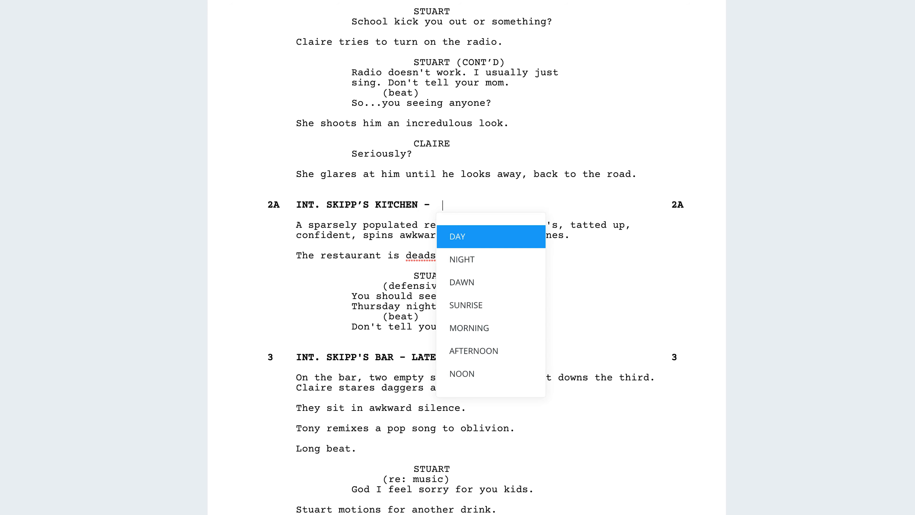
pyautogui.click(462, 260)
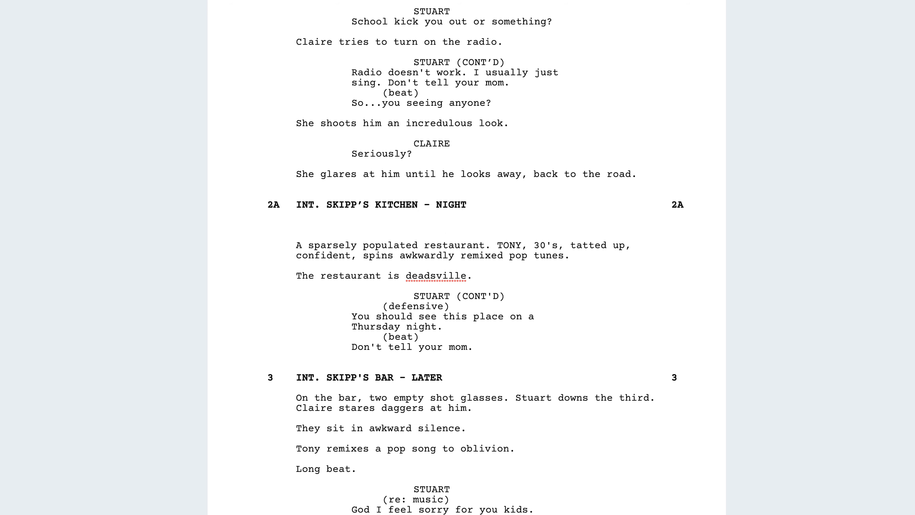
pyautogui.scroll(3)
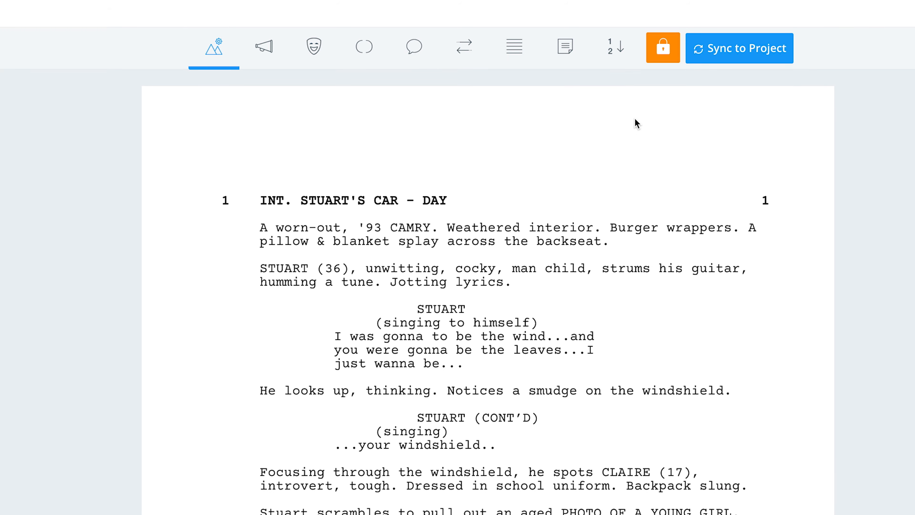
pyautogui.moveTo(615, 48)
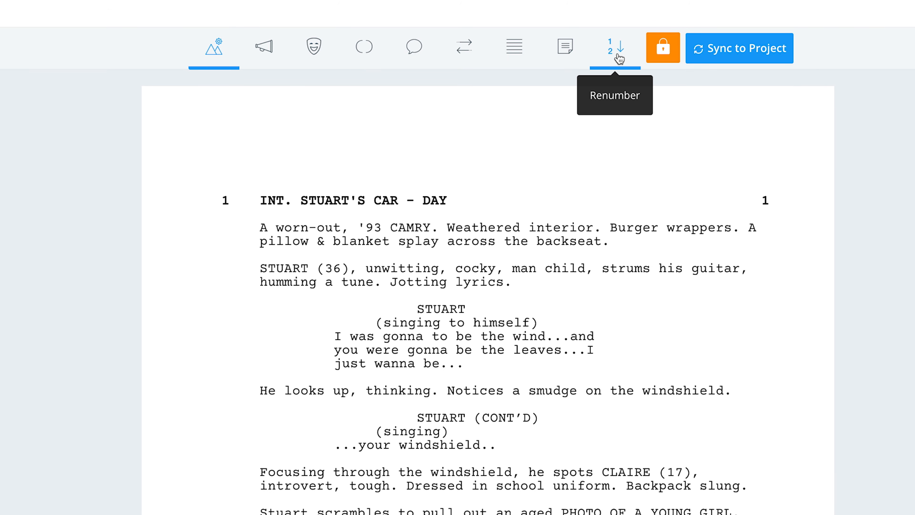
# Apply the Renumber tool so lettered scenes like 1A become sequential 2, 3, 4.
pyautogui.click(613, 48)
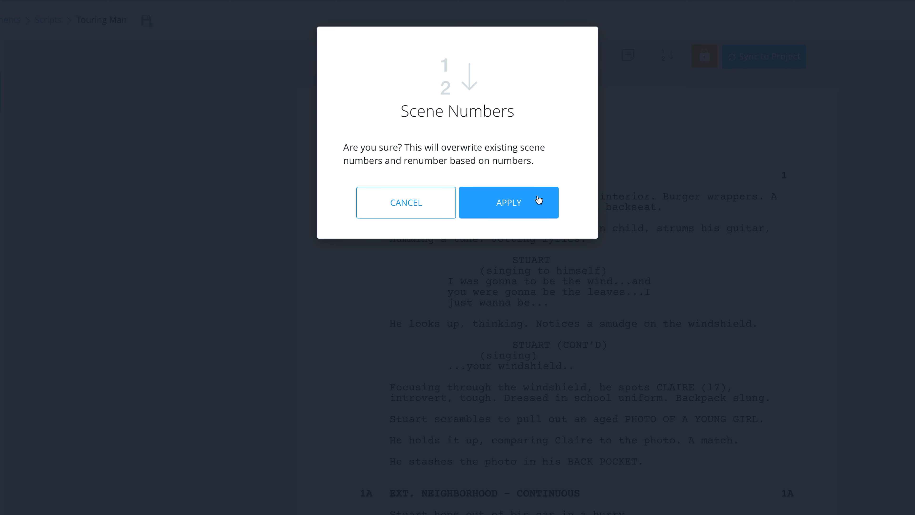
pyautogui.click(509, 202)
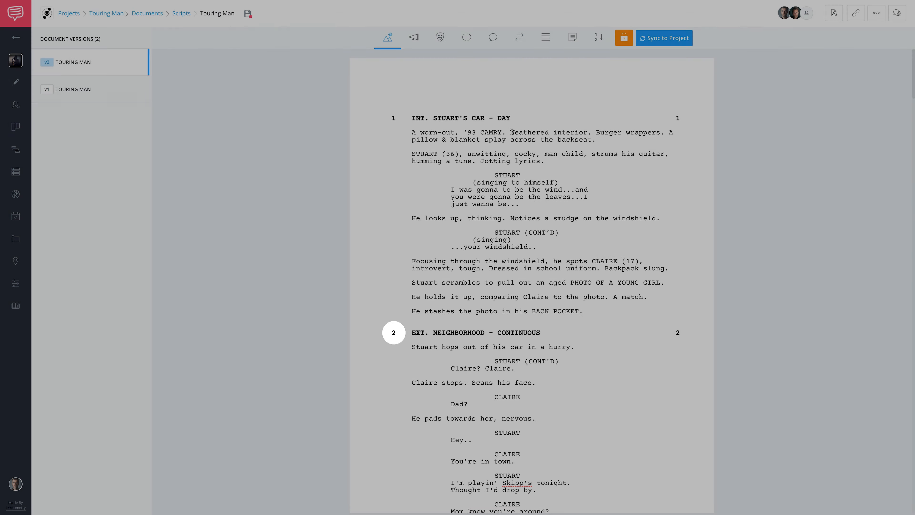
pyautogui.scroll(-3)
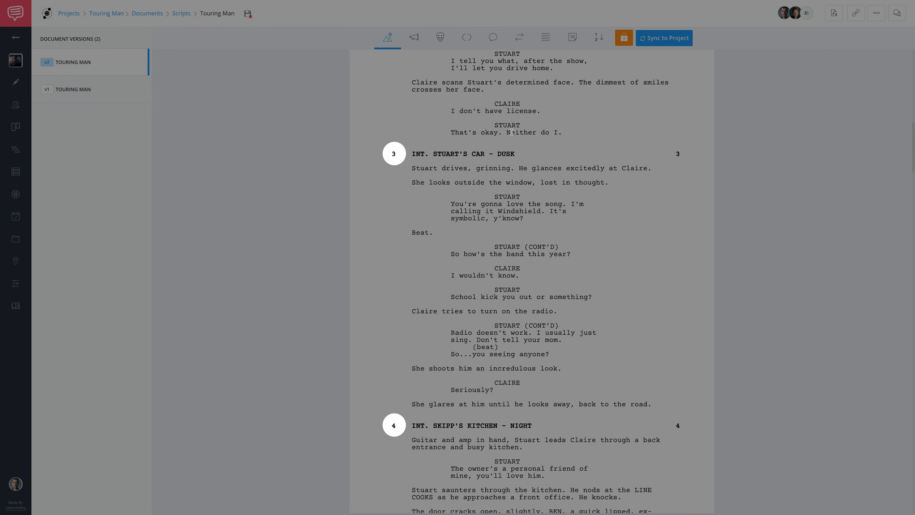
pyautogui.scroll(-3)
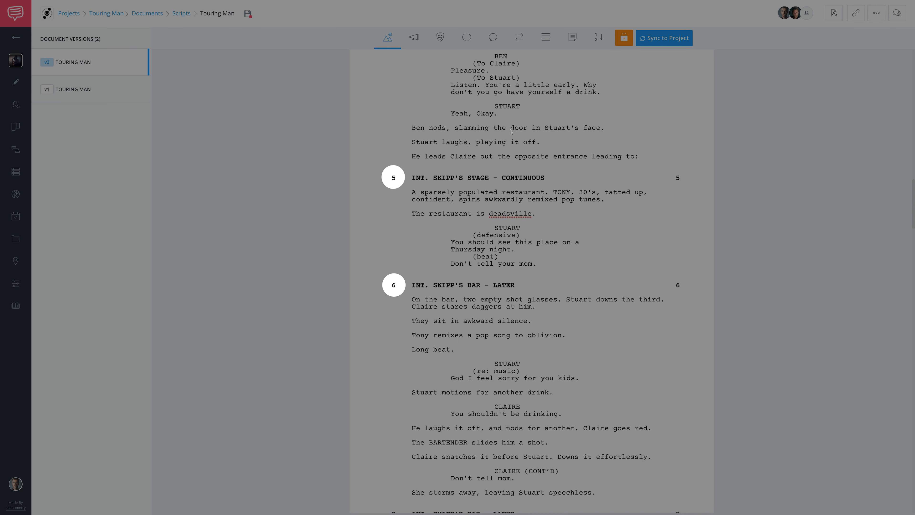
pyautogui.scroll(3)
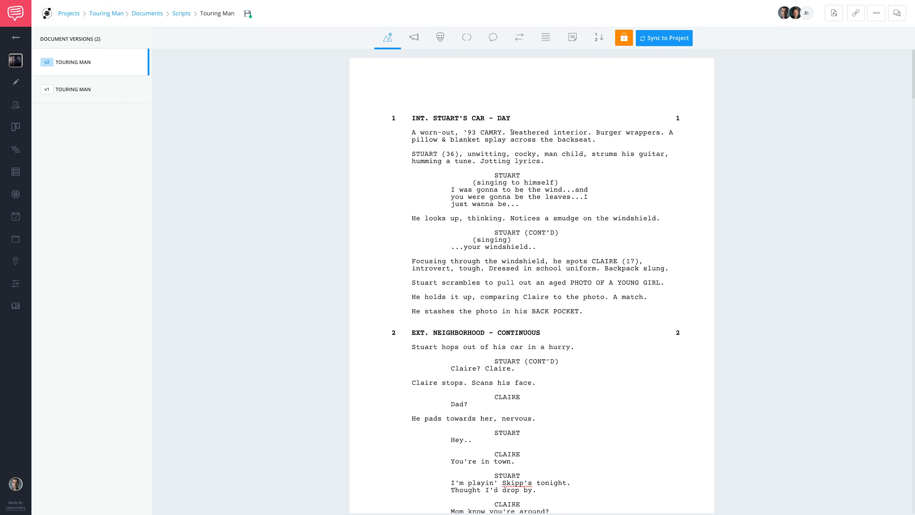